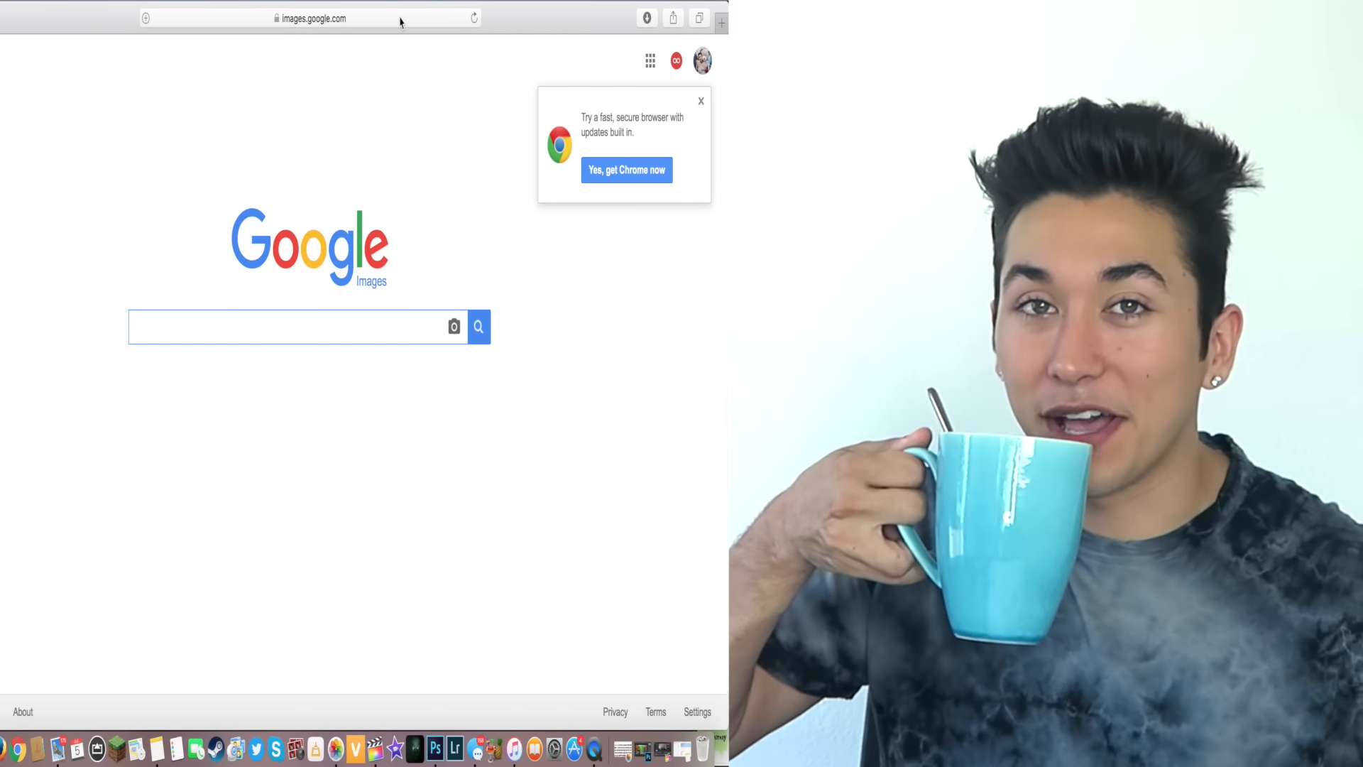
Search '4th of july tumblr couples' and open the black-and-white sparkler couple preview.
{"action": "type", "text": "4th of july tumblr couples"}
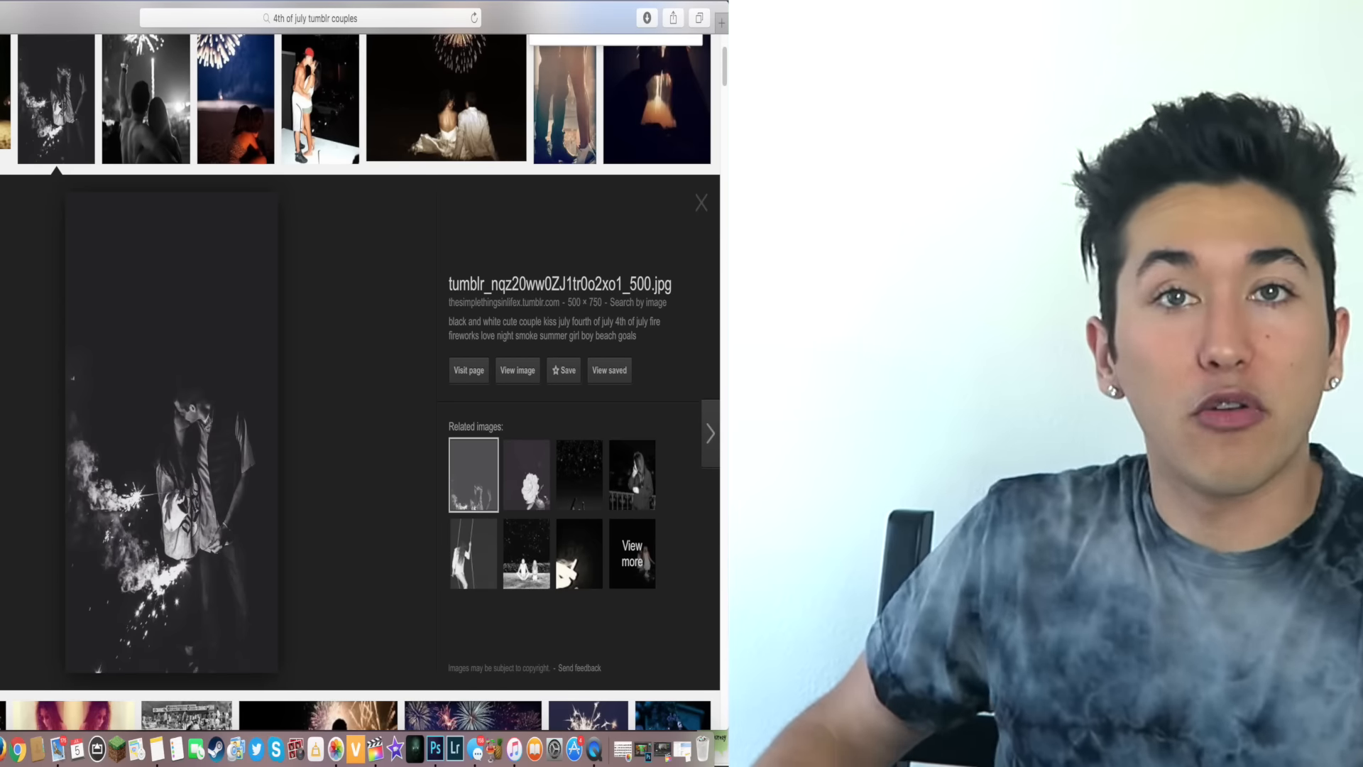
Preview the black-and-white fireworks couple, the beach couple, and the kissing couple.
{"action": "left_click", "coordinate": [145, 98]}
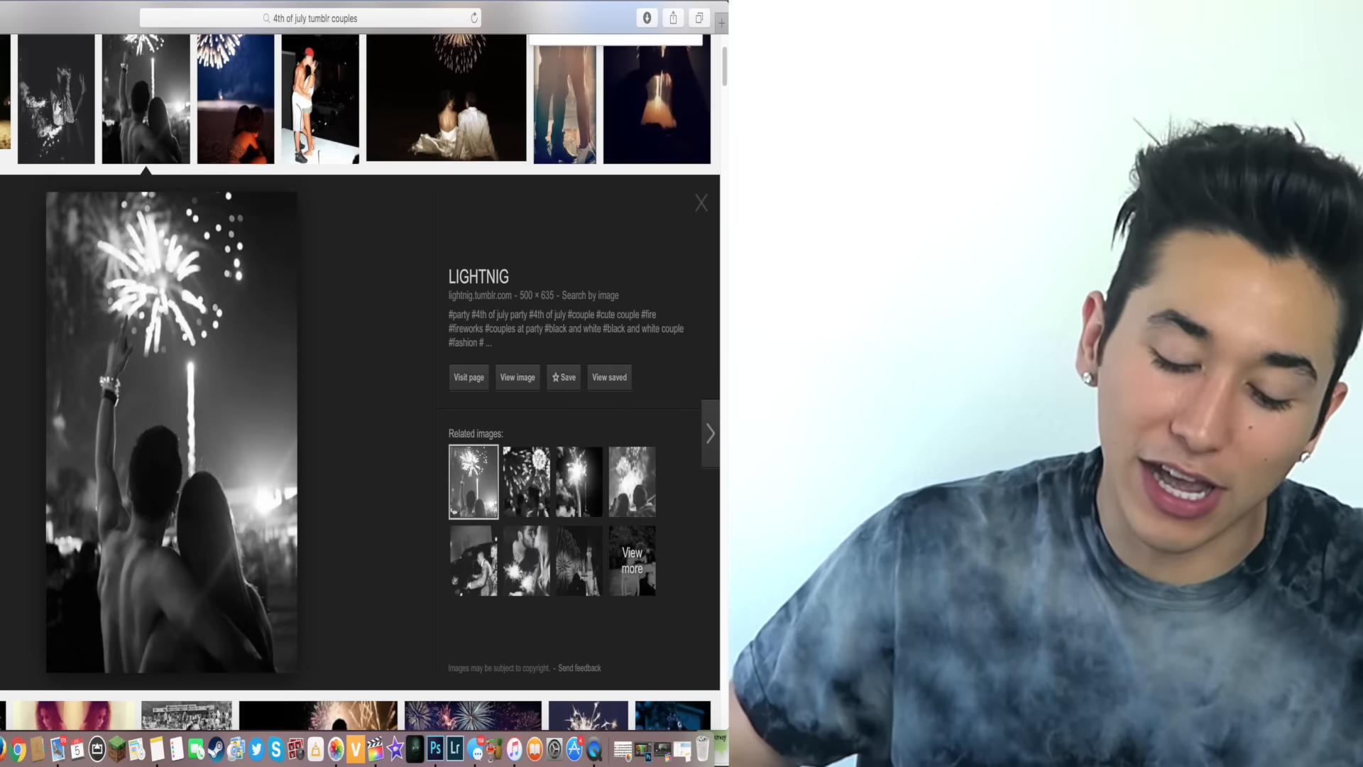
{"action": "left_click", "coordinate": [234, 98]}
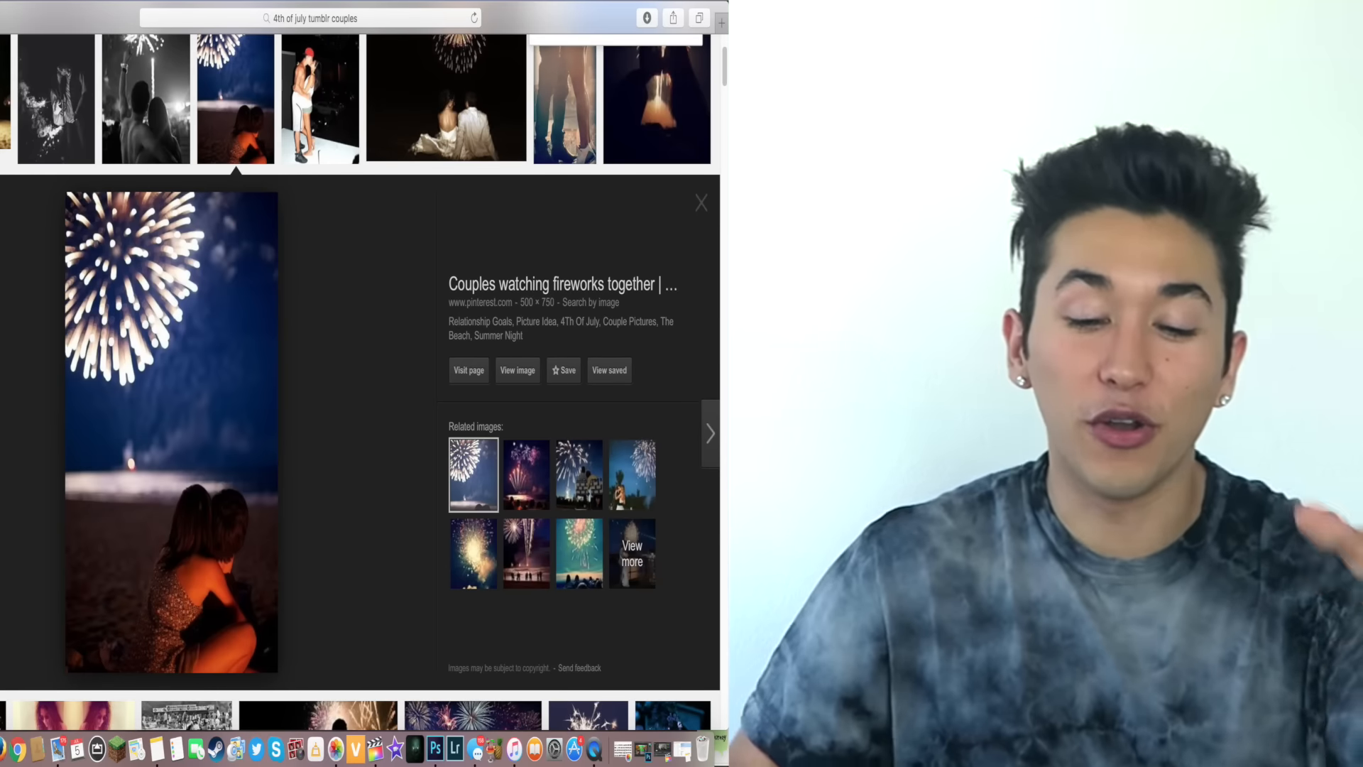
{"action": "left_click", "coordinate": [320, 98]}
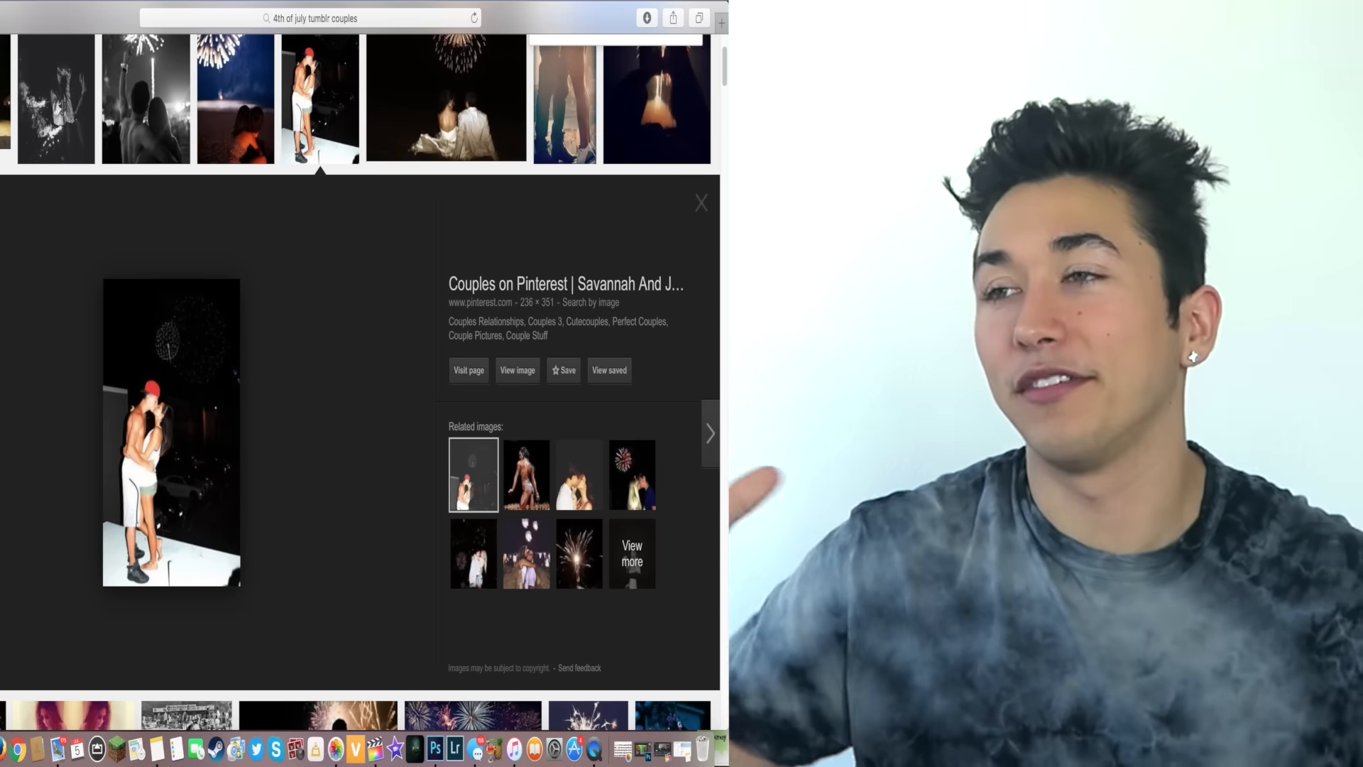
Preview the legs close-up, the silhouetted couple, and the '4th of july gif | Tumblr' towering-firework couple.
{"action": "left_click", "coordinate": [564, 98]}
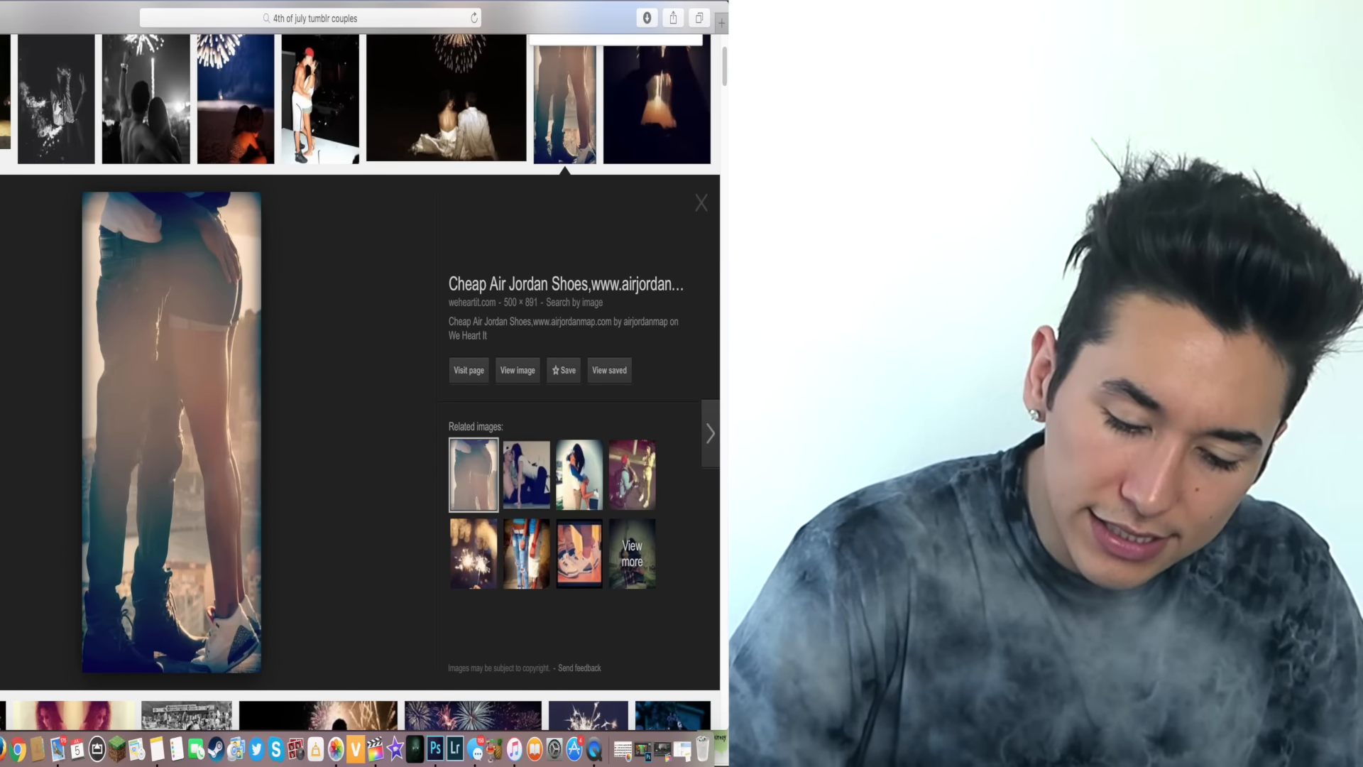
{"action": "left_click", "coordinate": [656, 98]}
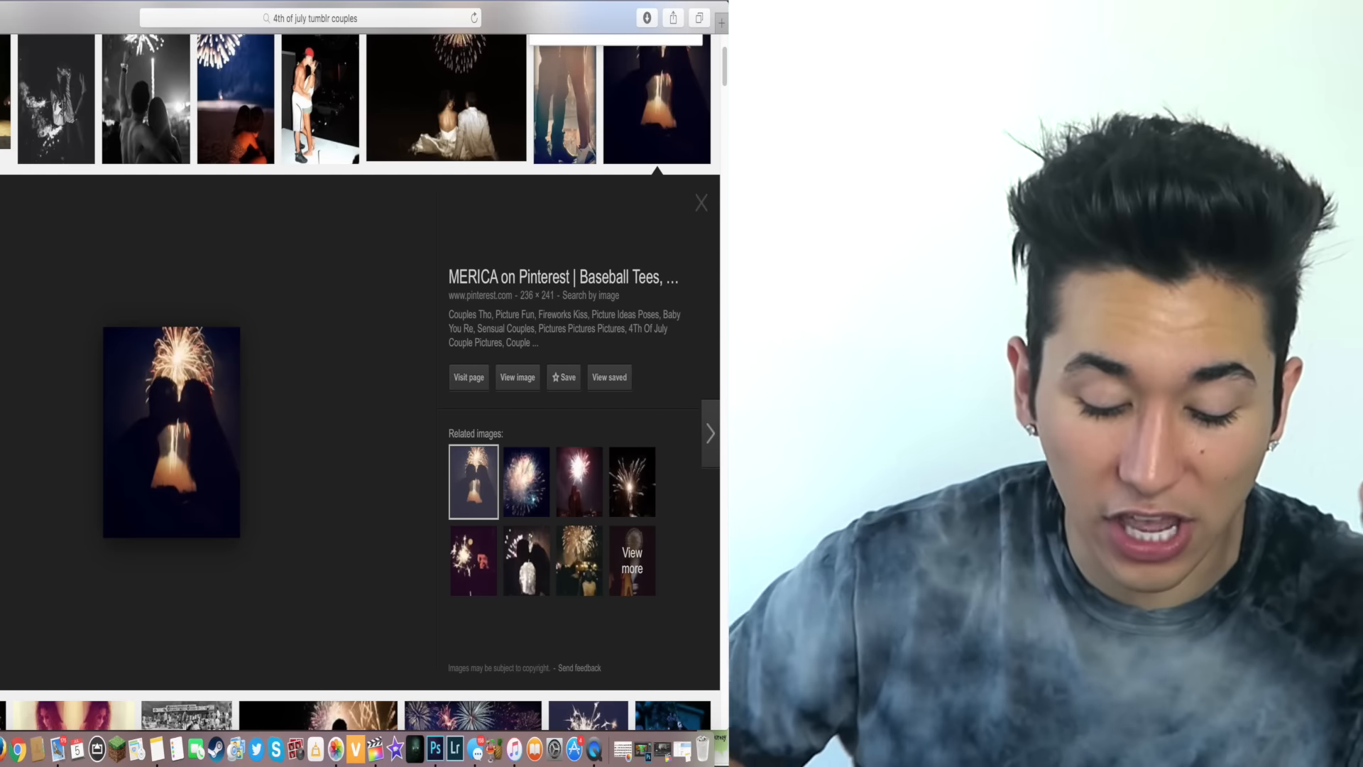
{"action": "left_click", "coordinate": [700, 203]}
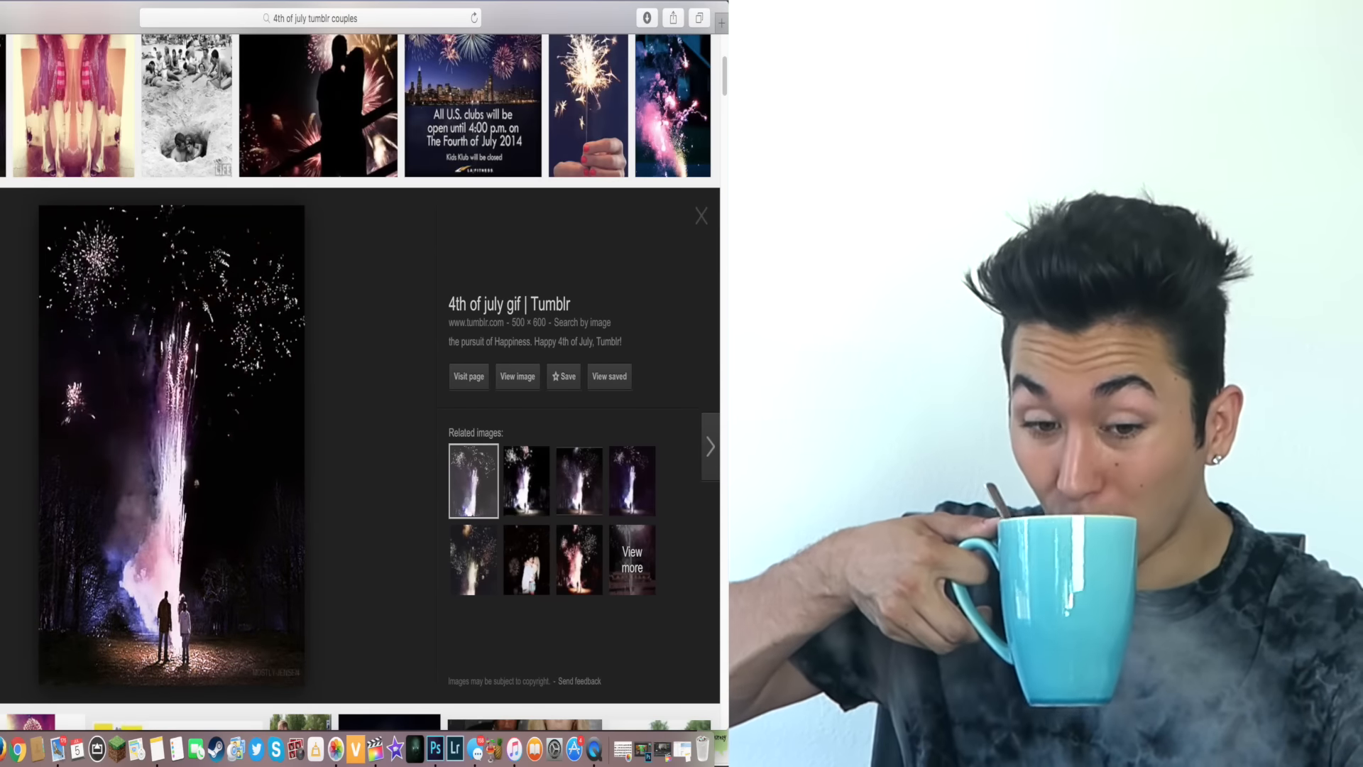
Preview the sand-hole beach couple, then the 'Spend the 4th of July together' fair kiss.
{"action": "left_click", "coordinate": [184, 107]}
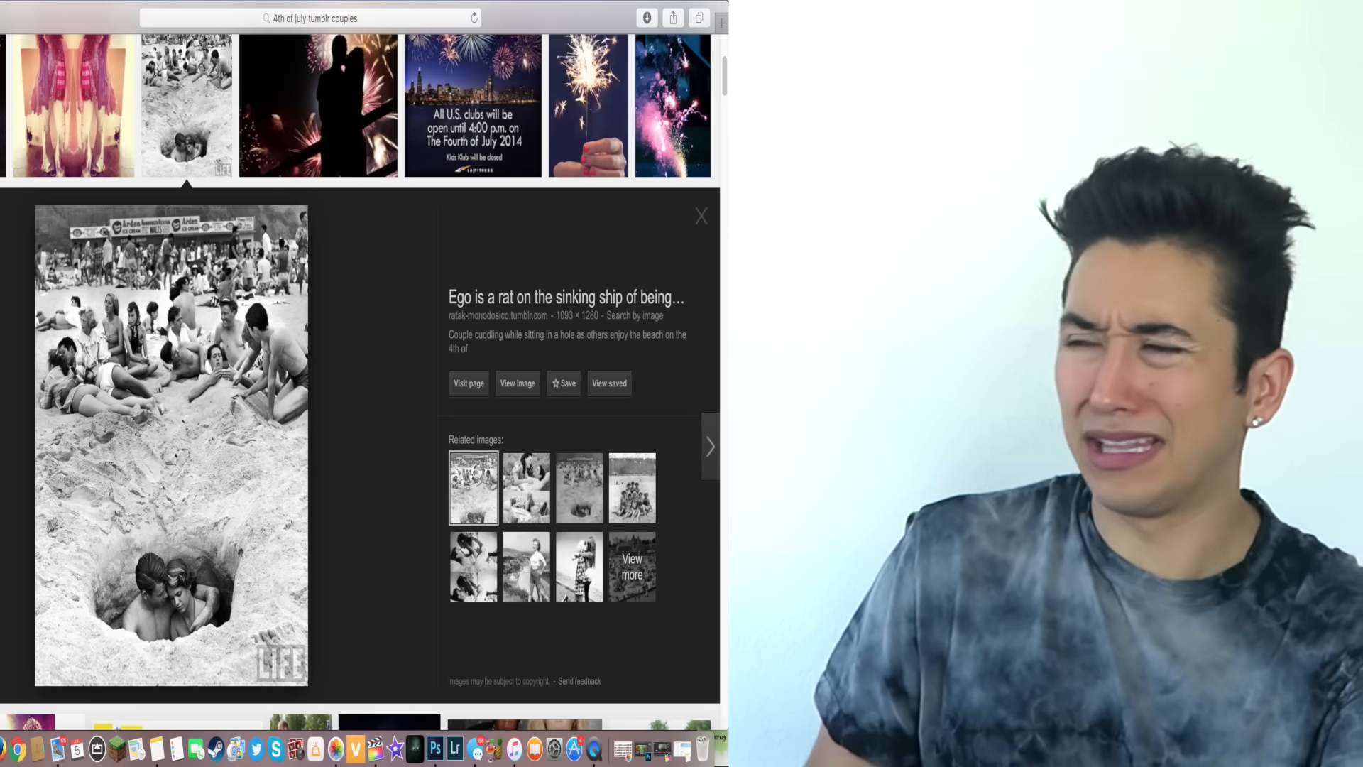
{"action": "left_click", "coordinate": [318, 107]}
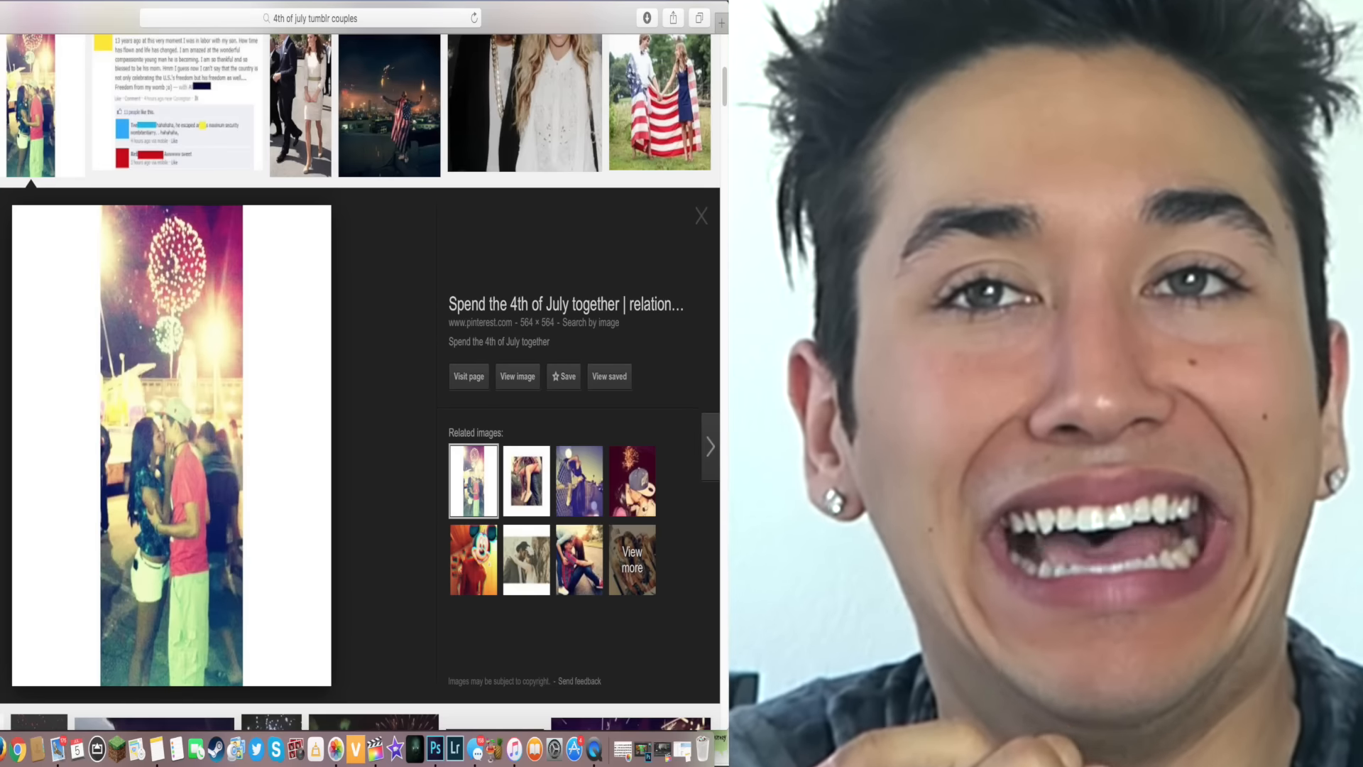
Preview the royal couple walking, the city skyline fireworks, and the smoky kissing couple.
{"action": "left_click", "coordinate": [299, 104]}
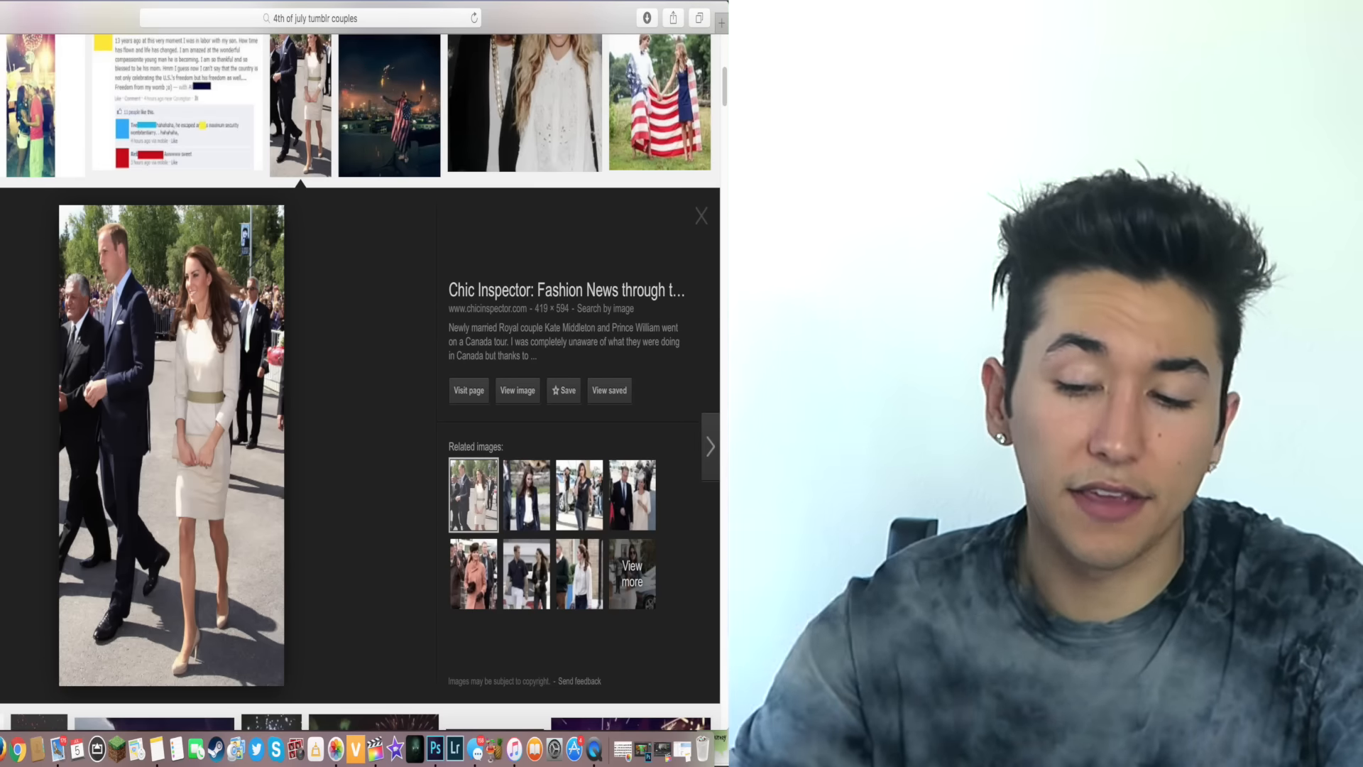
{"action": "left_click", "coordinate": [657, 104]}
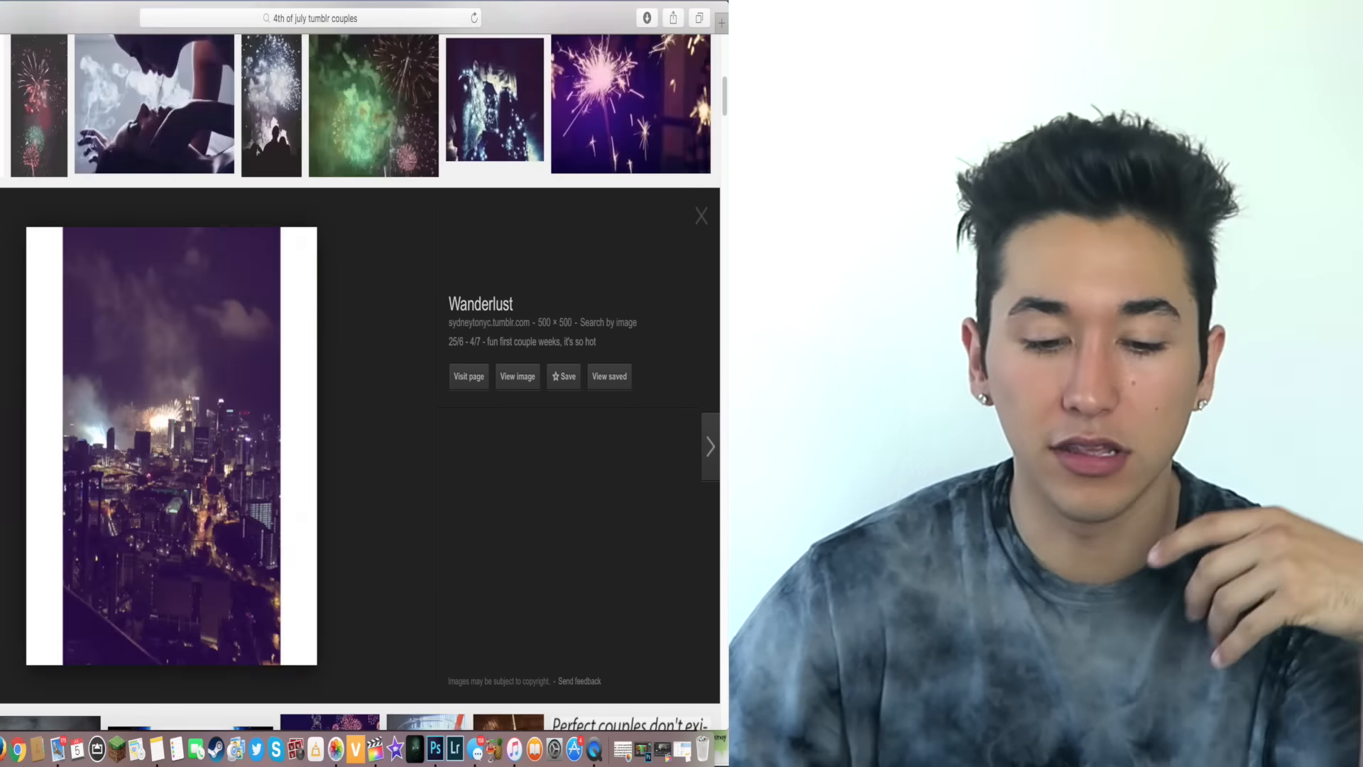
{"action": "left_click", "coordinate": [153, 103]}
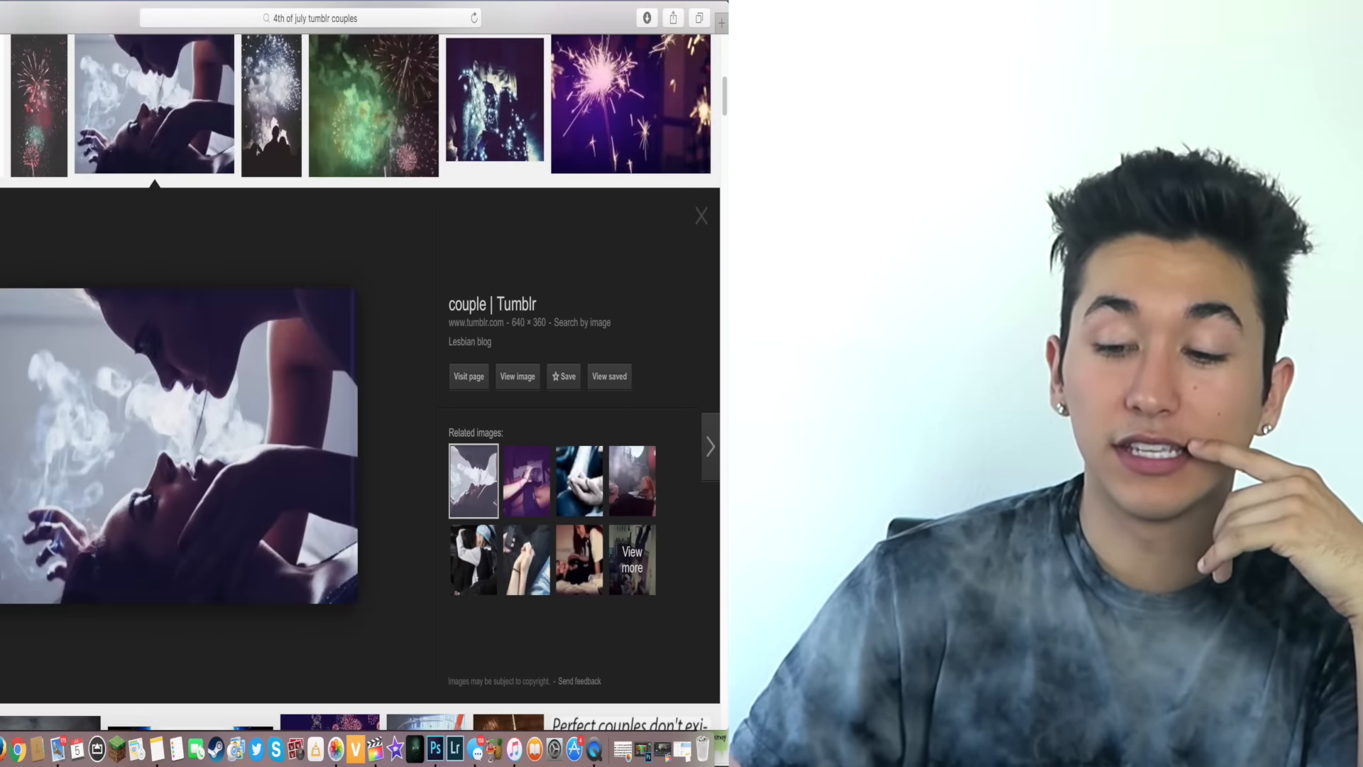
Preview the flag-patterned outfits couple, then the couple in matching flag shirts.
{"action": "left_click", "coordinate": [494, 103]}
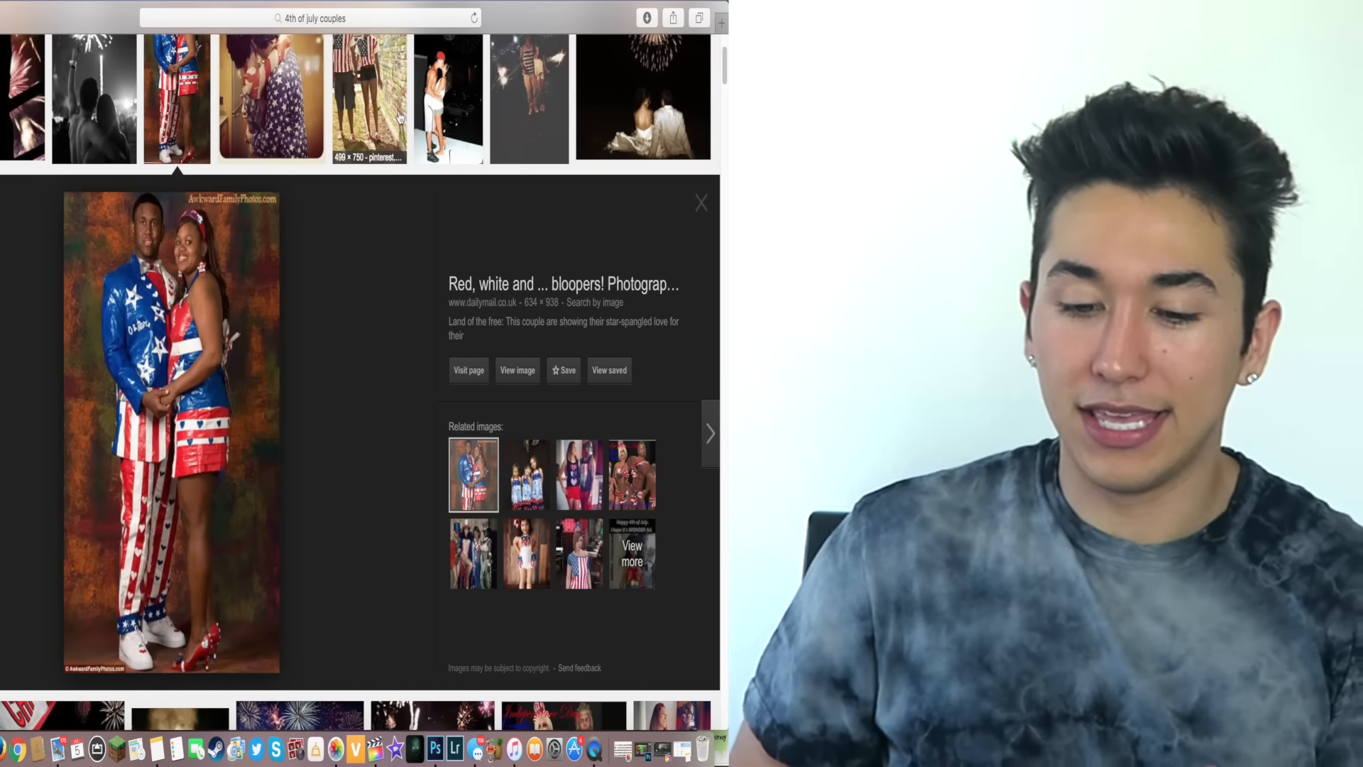
{"action": "left_click", "coordinate": [369, 98]}
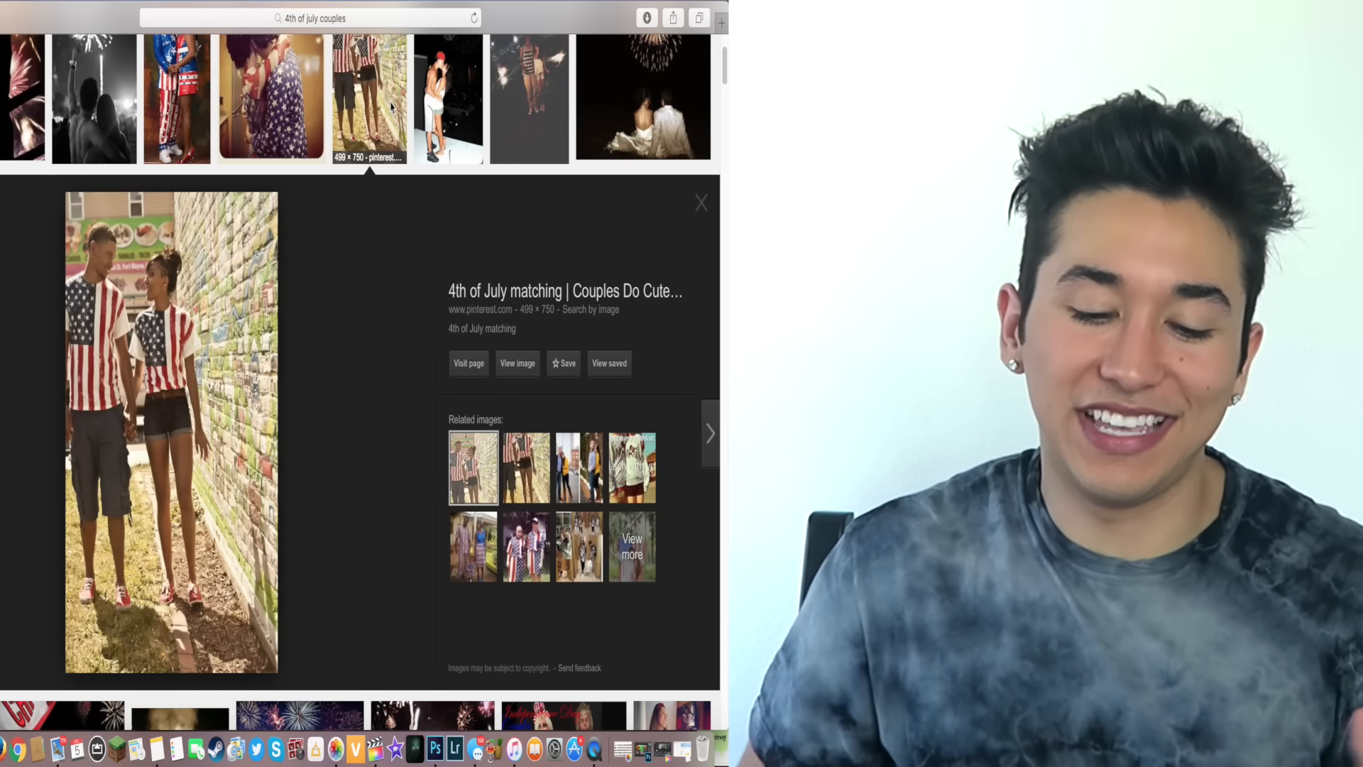